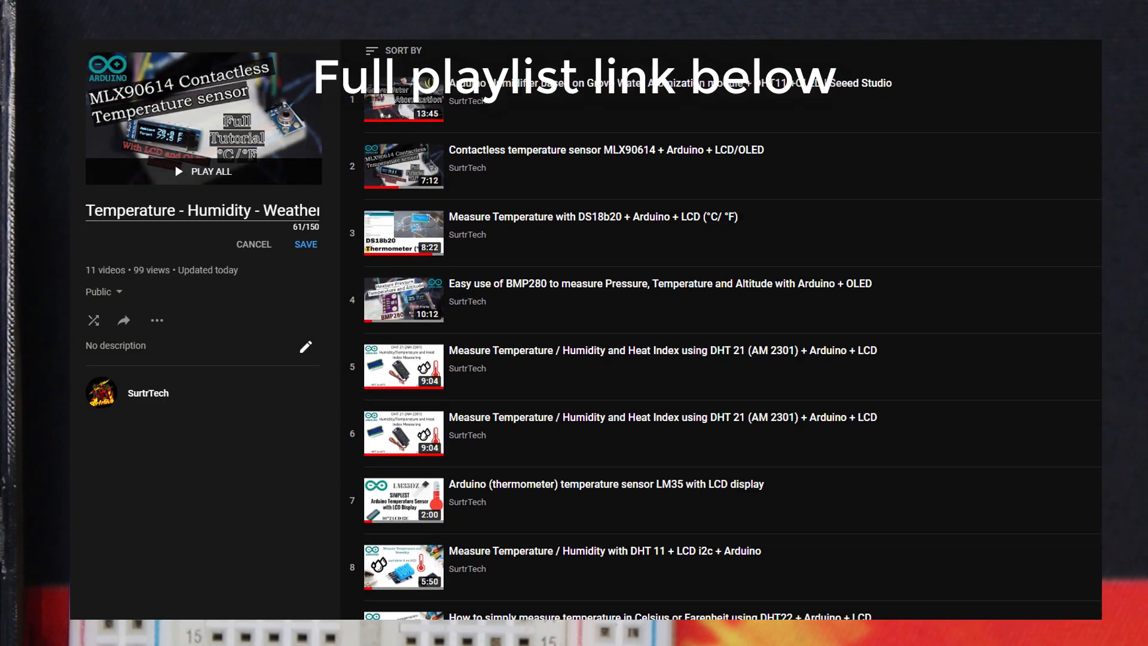
Step: View the Serial Monitor output reporting an I2C device found at address 0x40
scroll(down, 3)
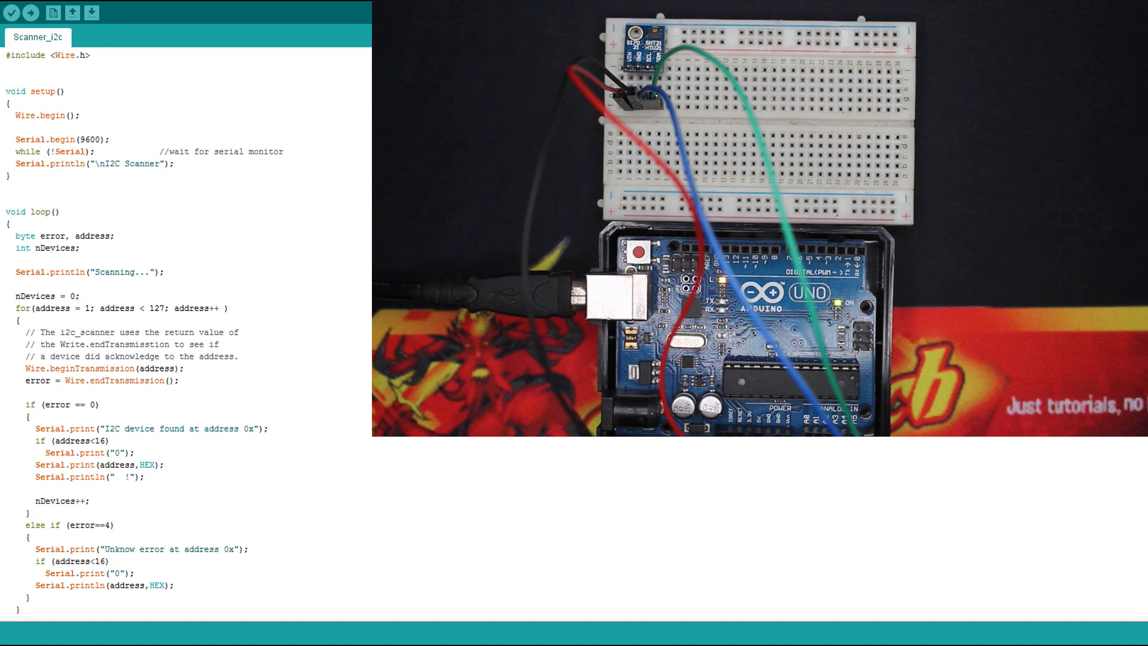
click(93, 13)
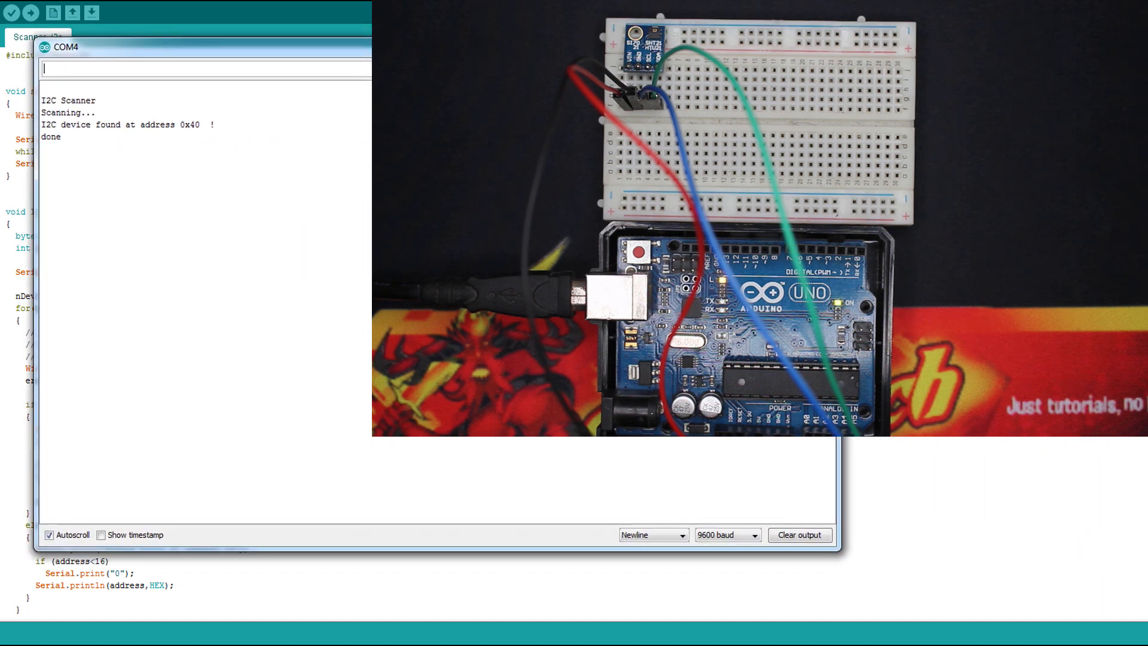
mouse_move(265, 162)
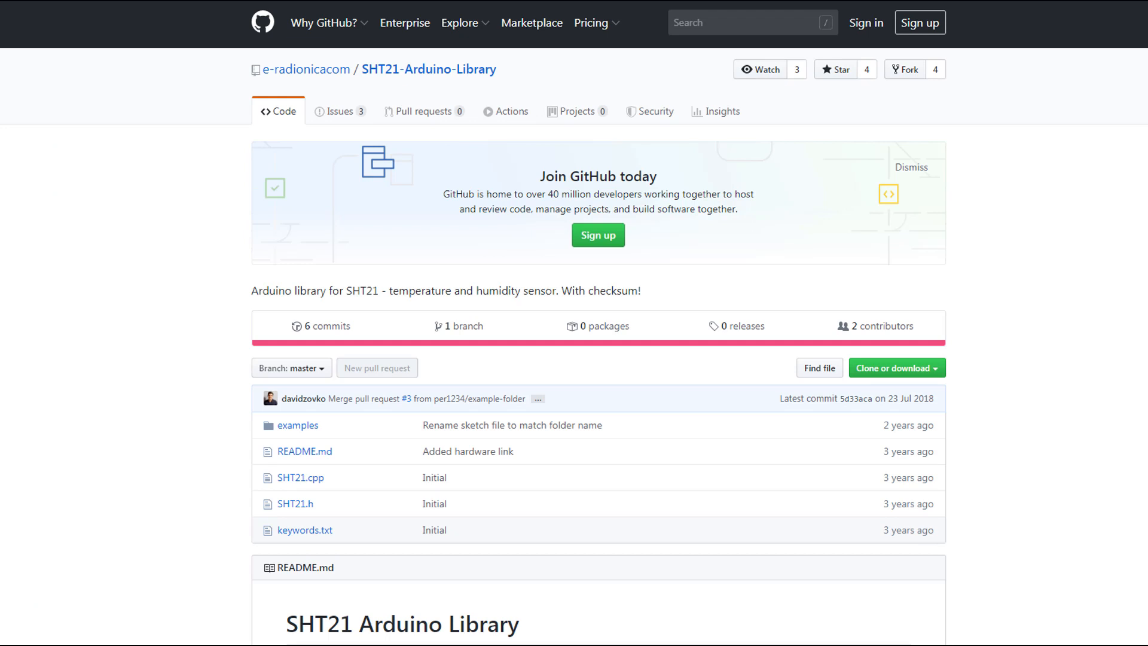
mouse_move(939, 396)
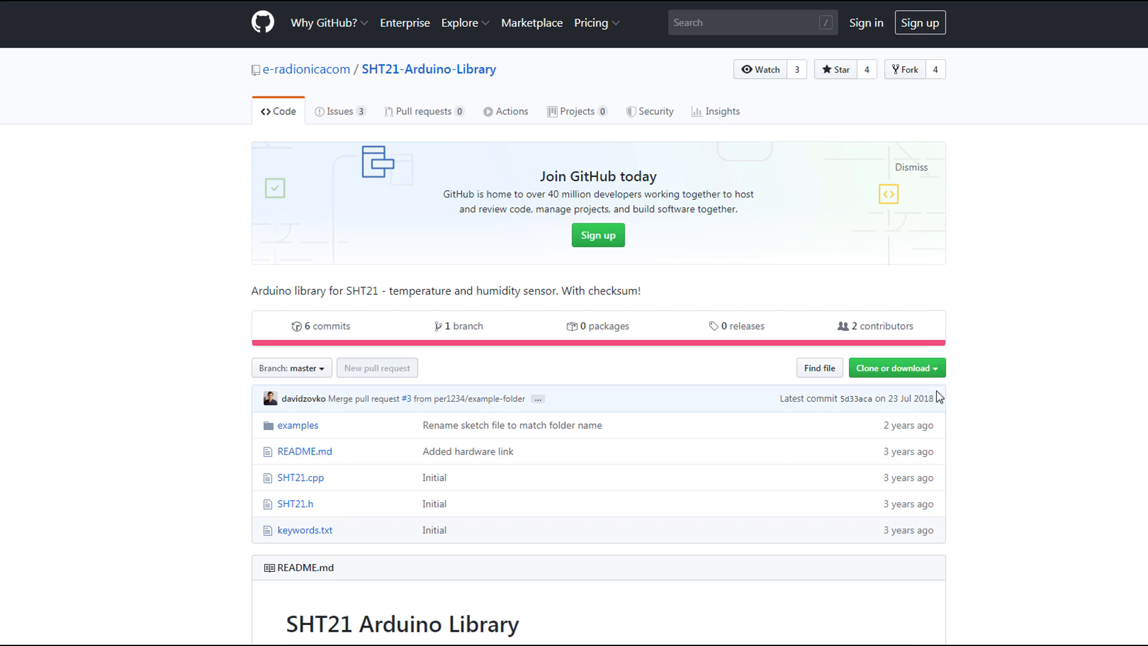
mouse_move(981, 409)
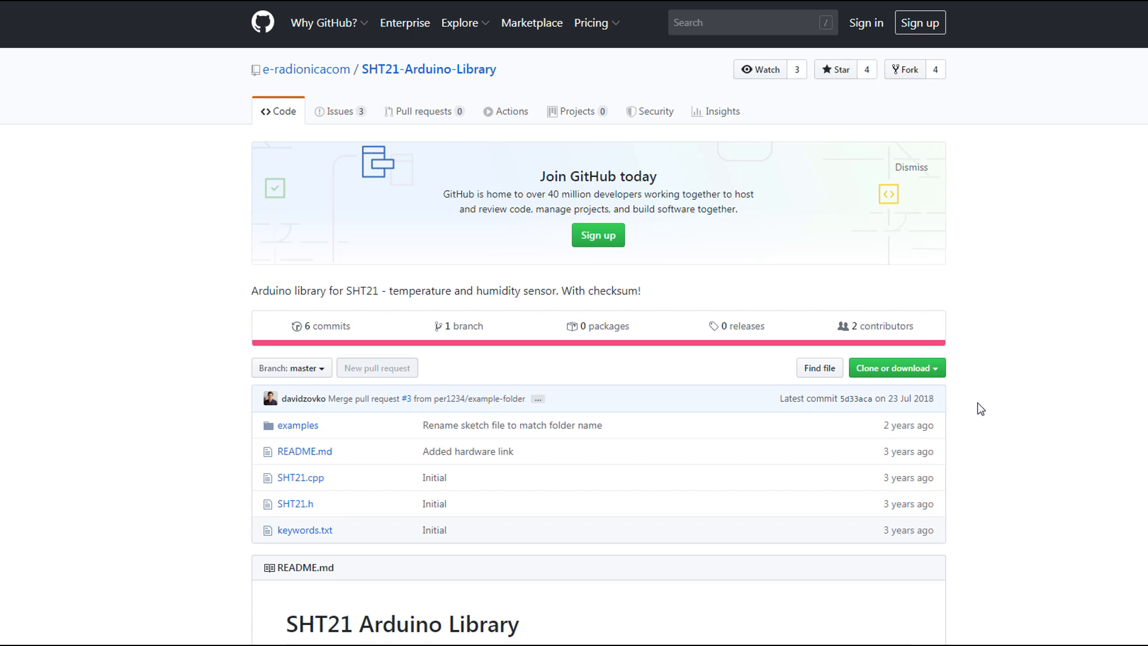
Step: Show the e-radionicacom/SHT21-Arduino-Library repository with its Clone or download option
click(892, 367)
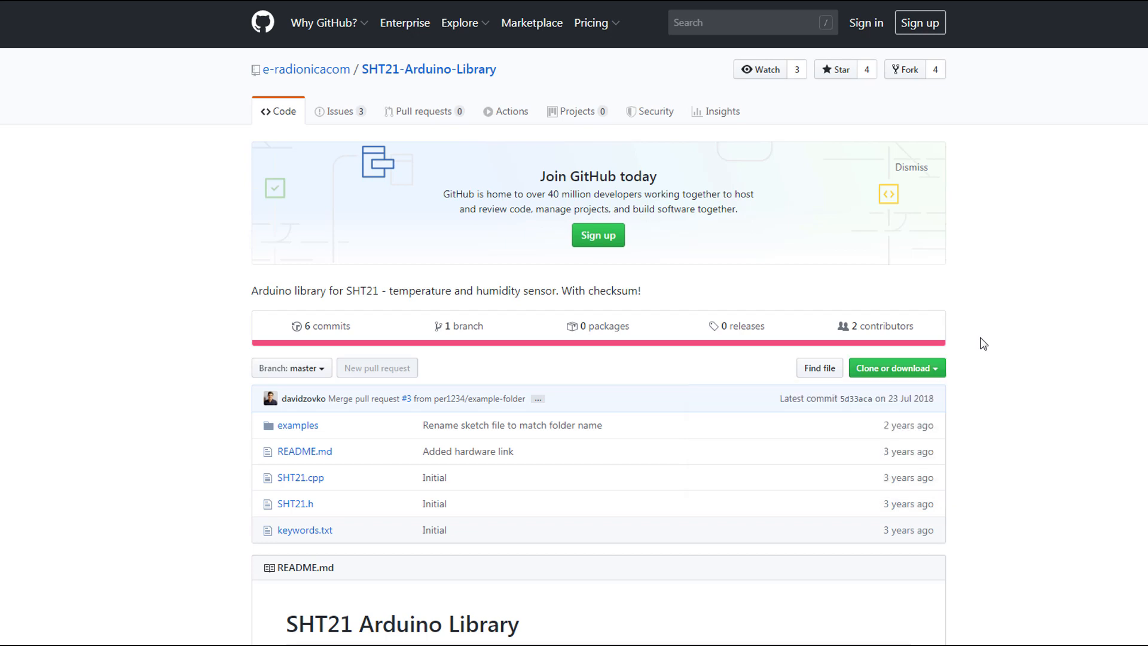
mouse_move(641, 426)
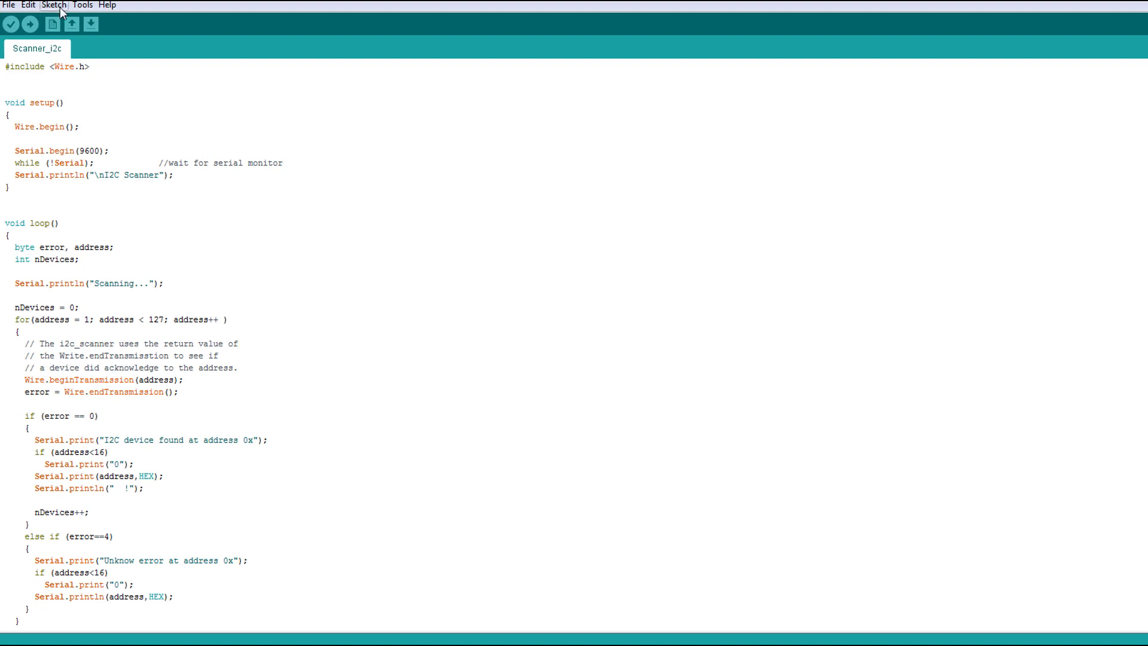
click(53, 5)
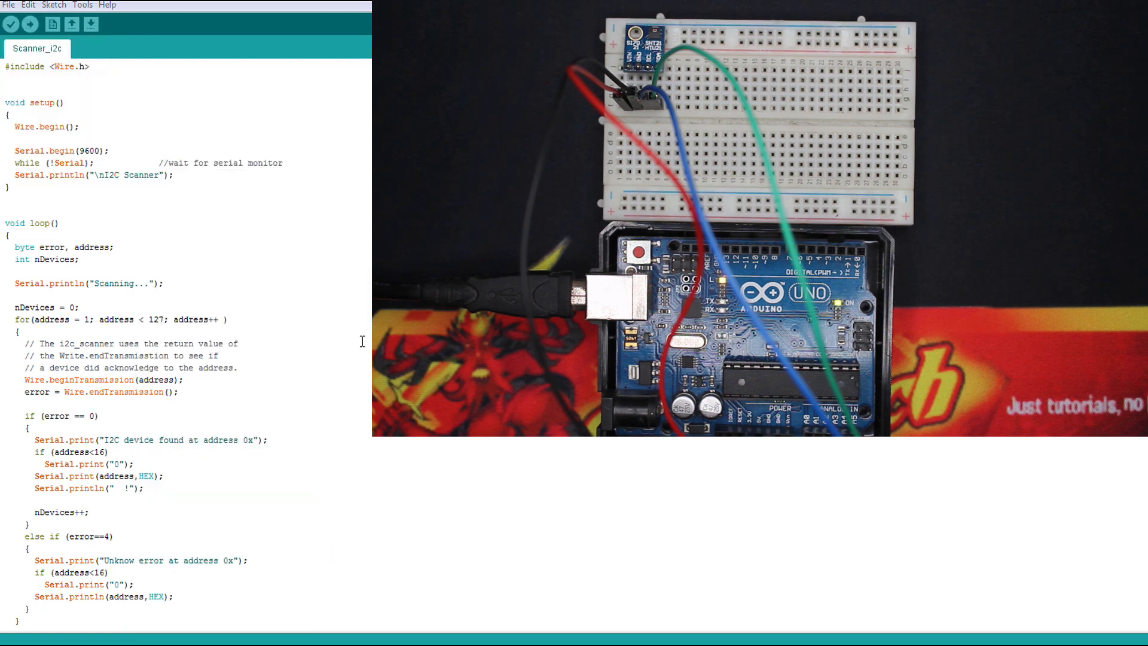
click(72, 24)
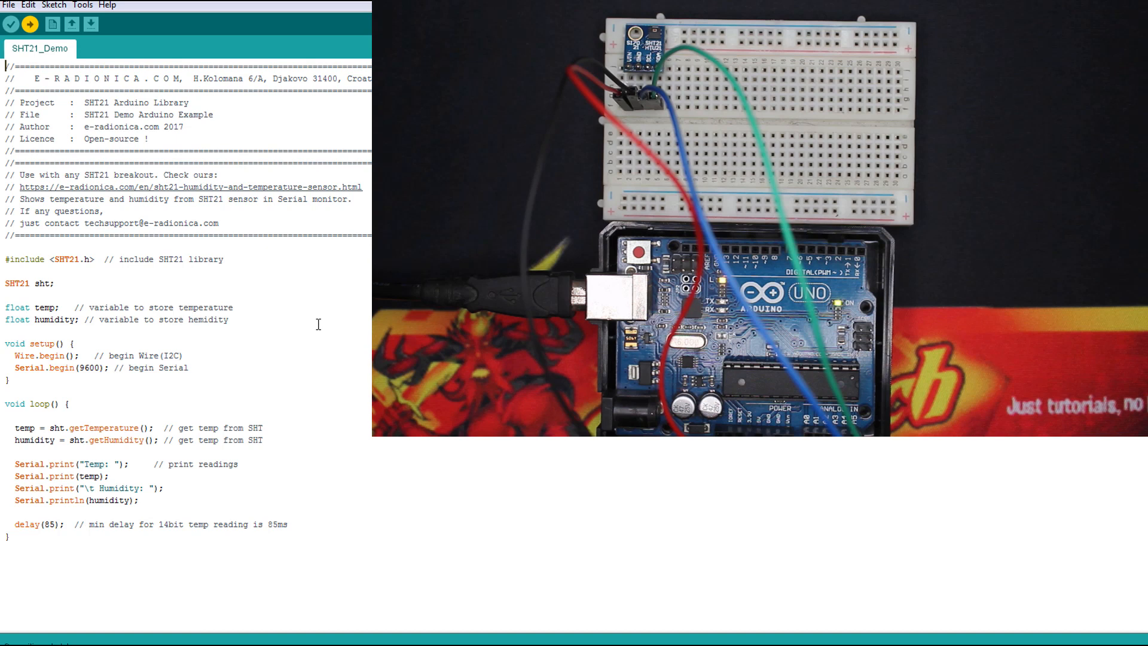
mouse_move(1029, 563)
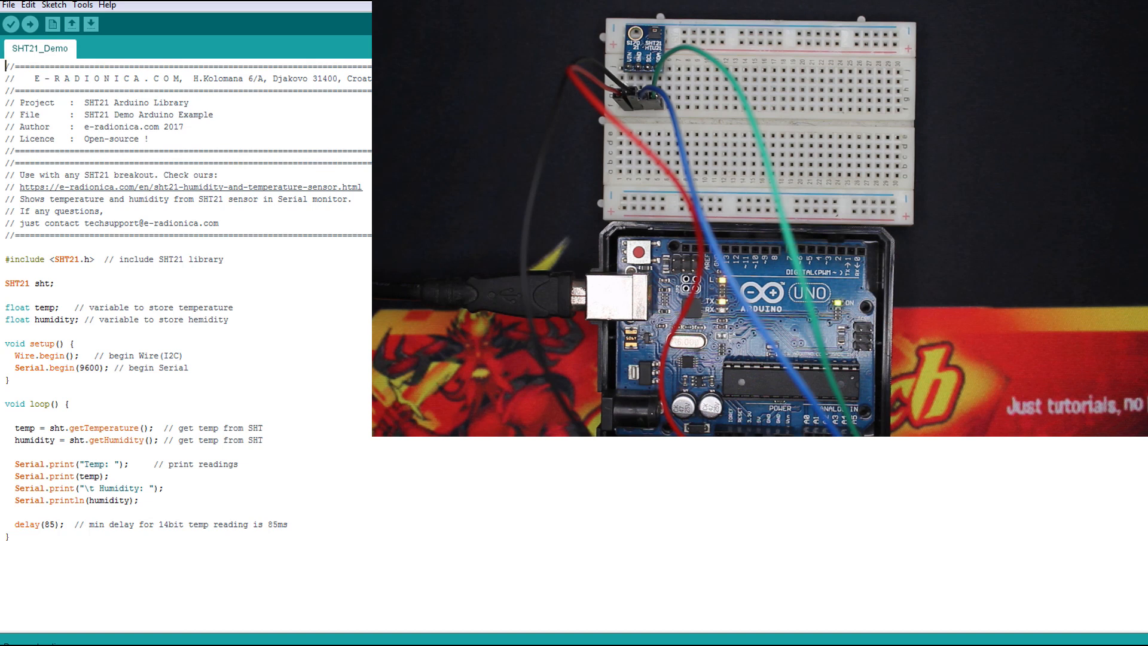
Step: Open the SHT21_Demo example from File > Examples > SHT21 and upload it
click(91, 24)
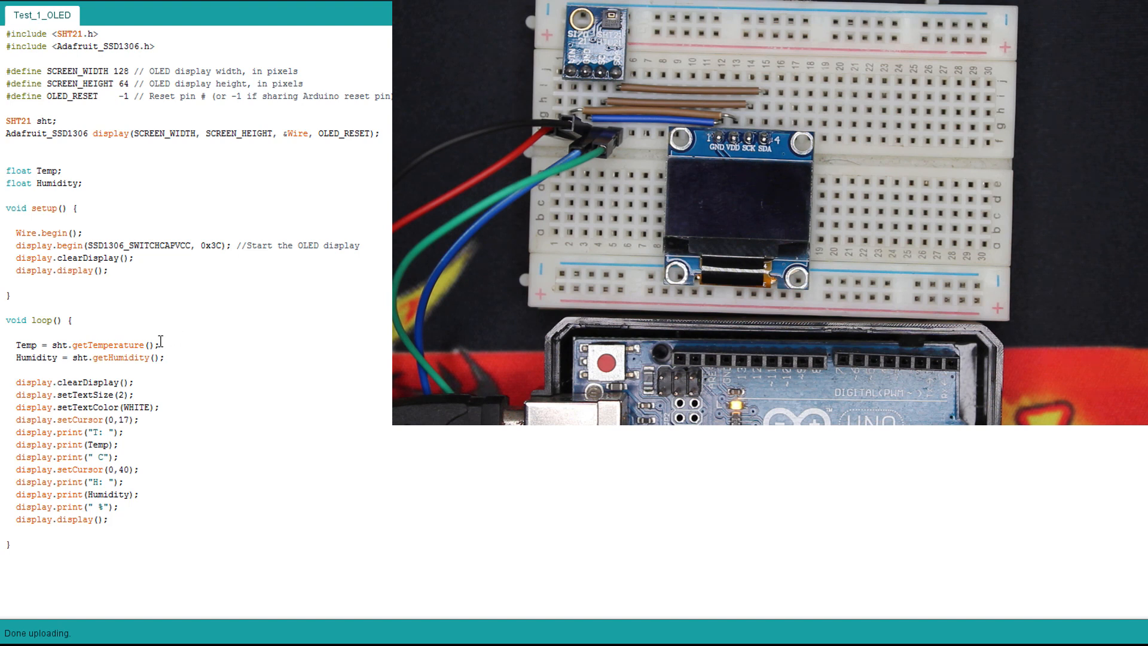
mouse_move(314, 360)
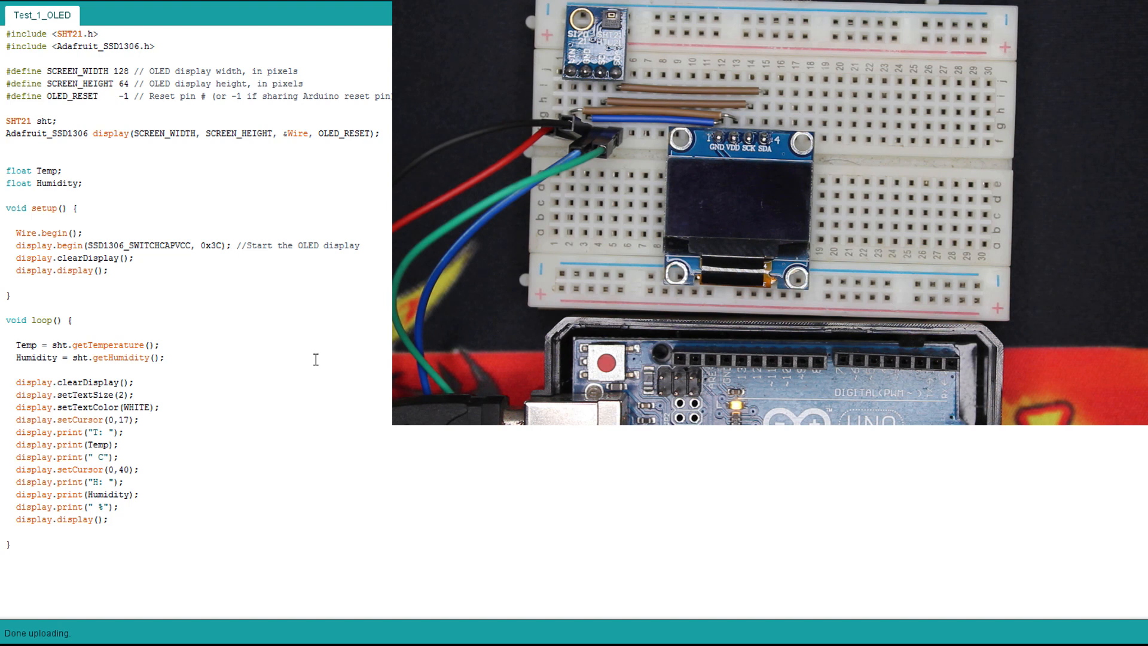
mouse_move(179, 387)
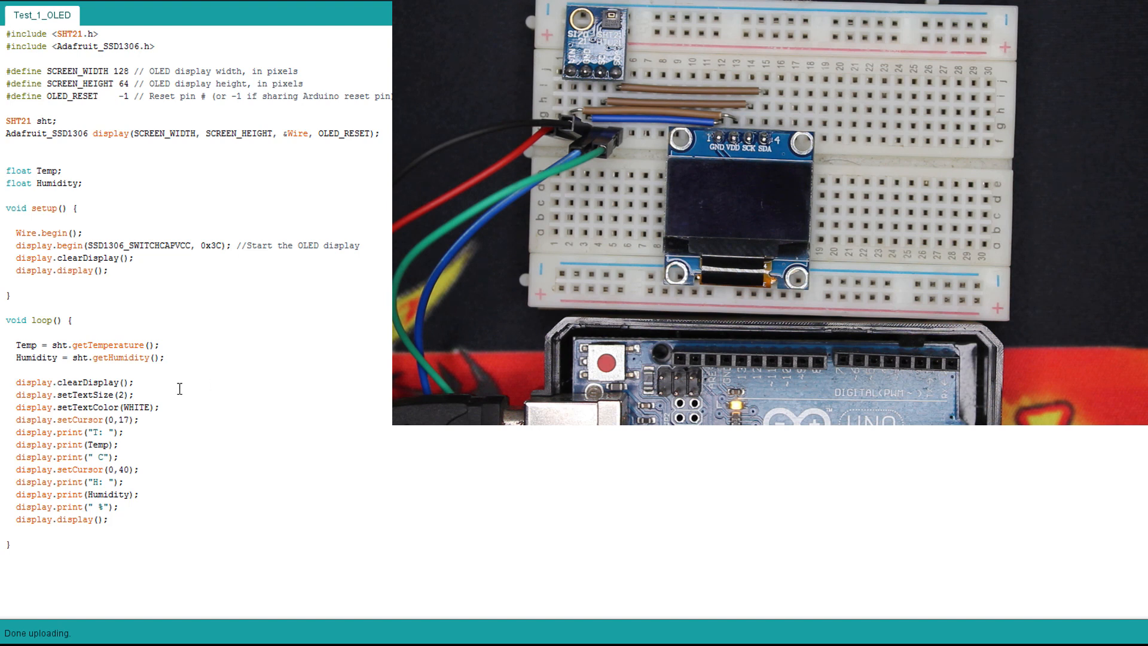
mouse_move(132, 420)
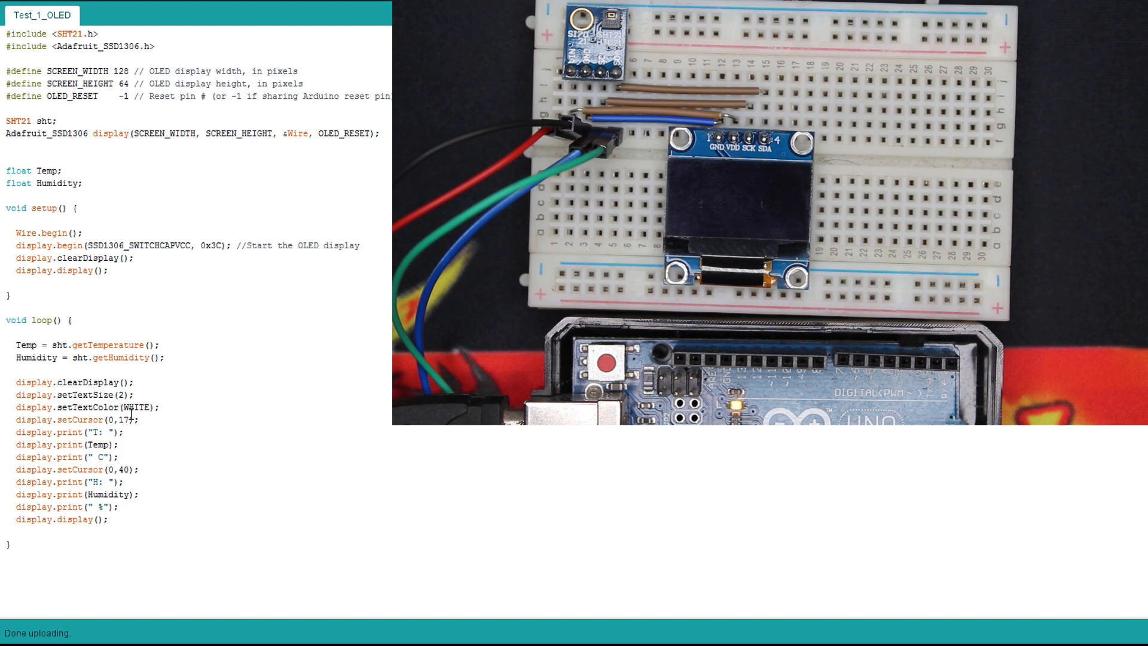
mouse_move(130, 414)
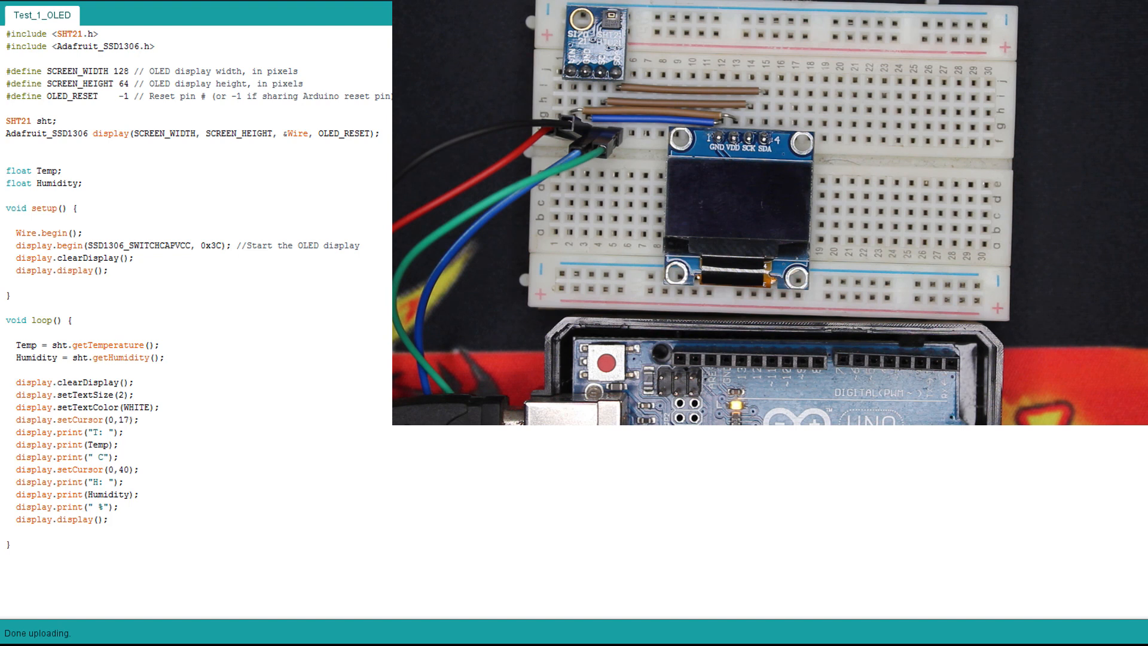